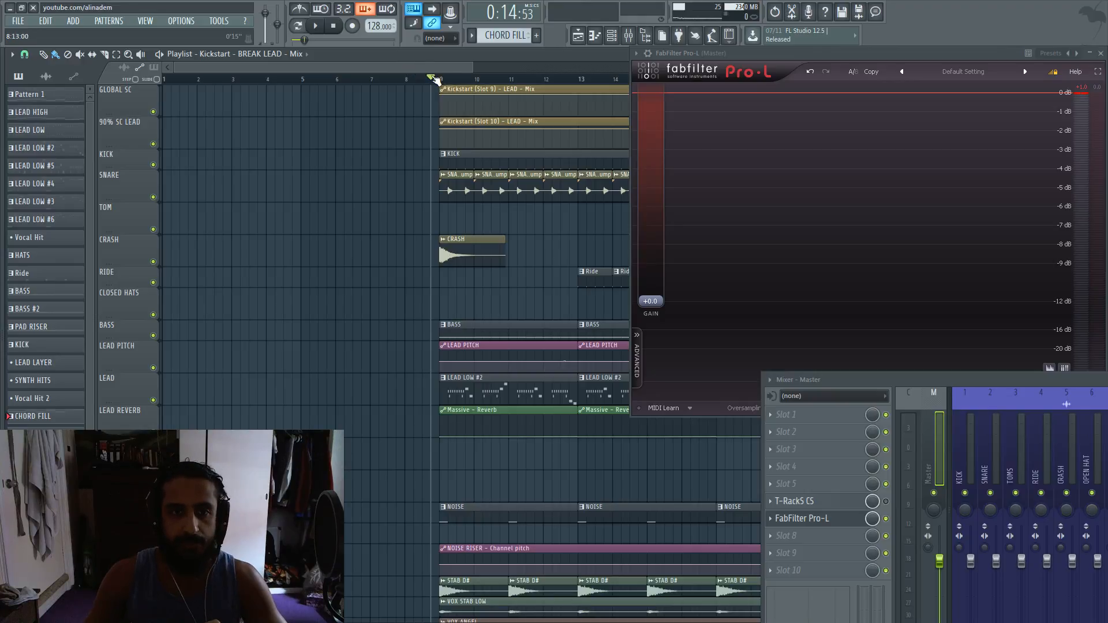
Step: Bring the T-RackS Soft Clipper's gain down from 4.0 dB toward 3.6 dB
left_click(315, 25)
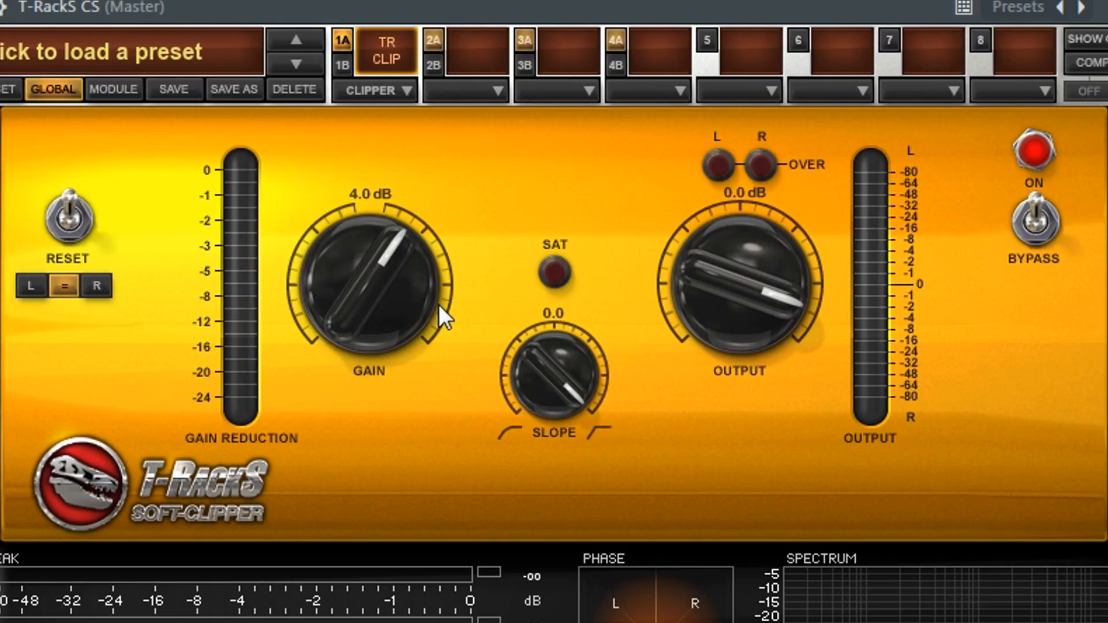
mouse_move(845, 126)
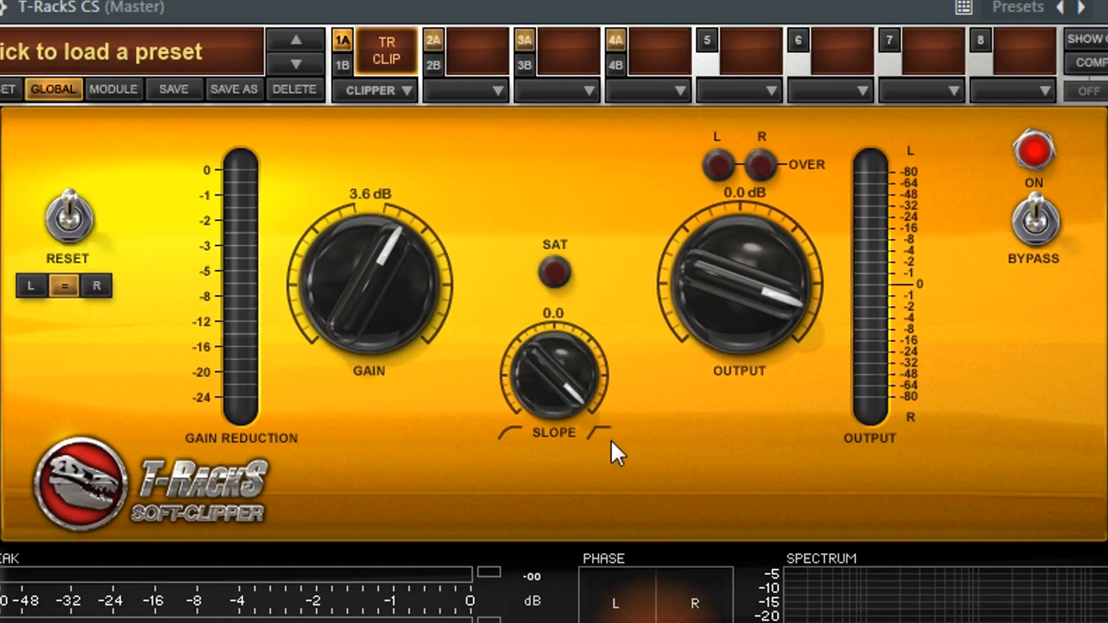
mouse_move(556, 382)
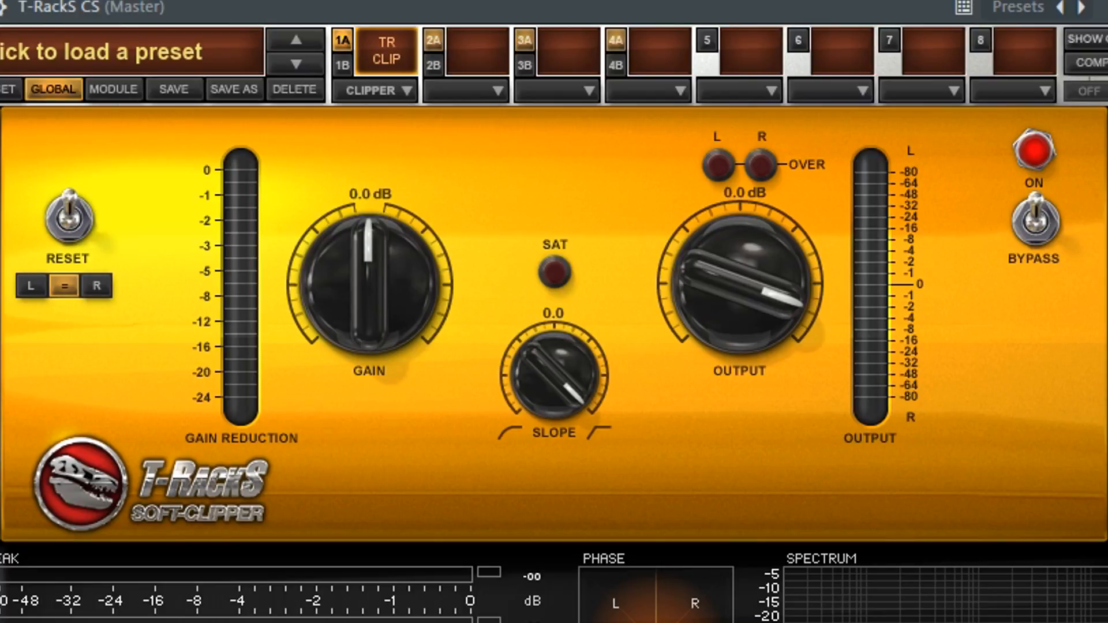
mouse_move(314, 250)
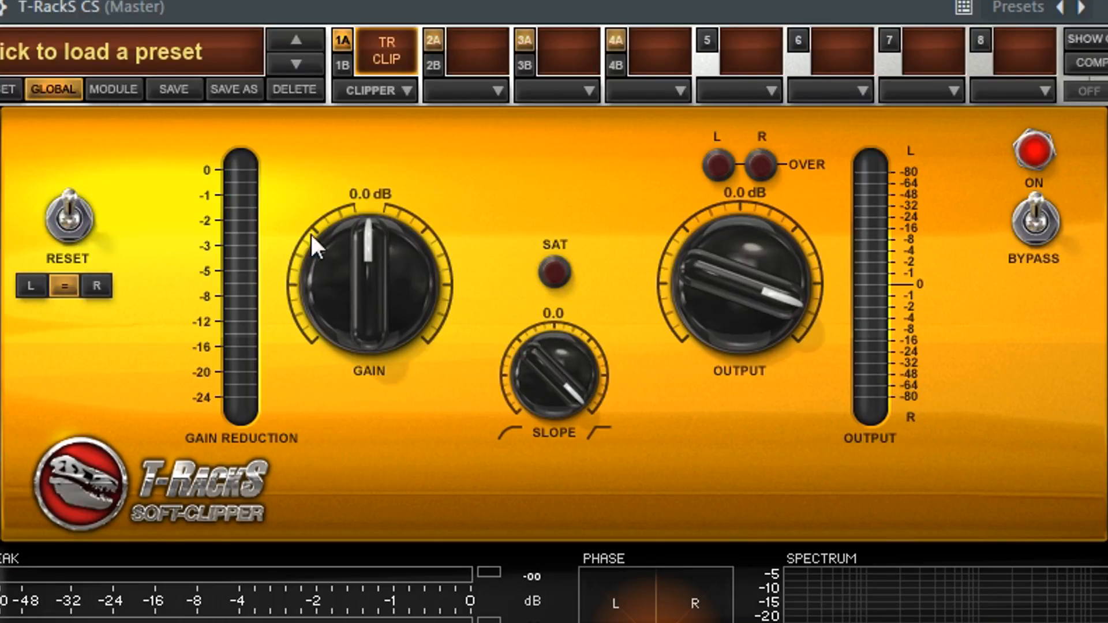
mouse_move(480, 290)
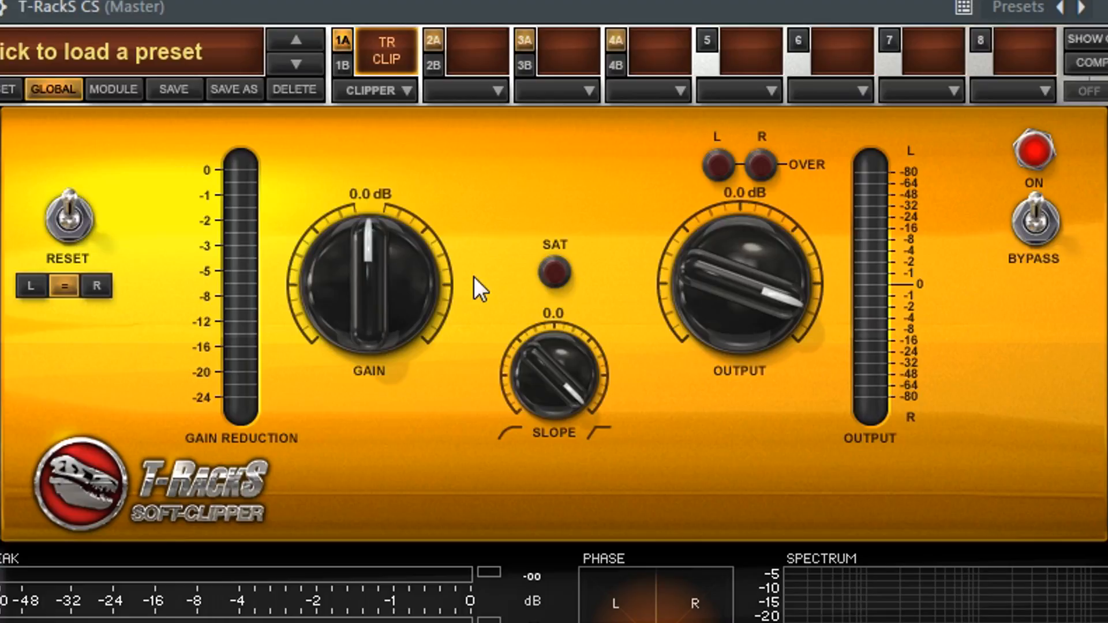
mouse_move(382, 300)
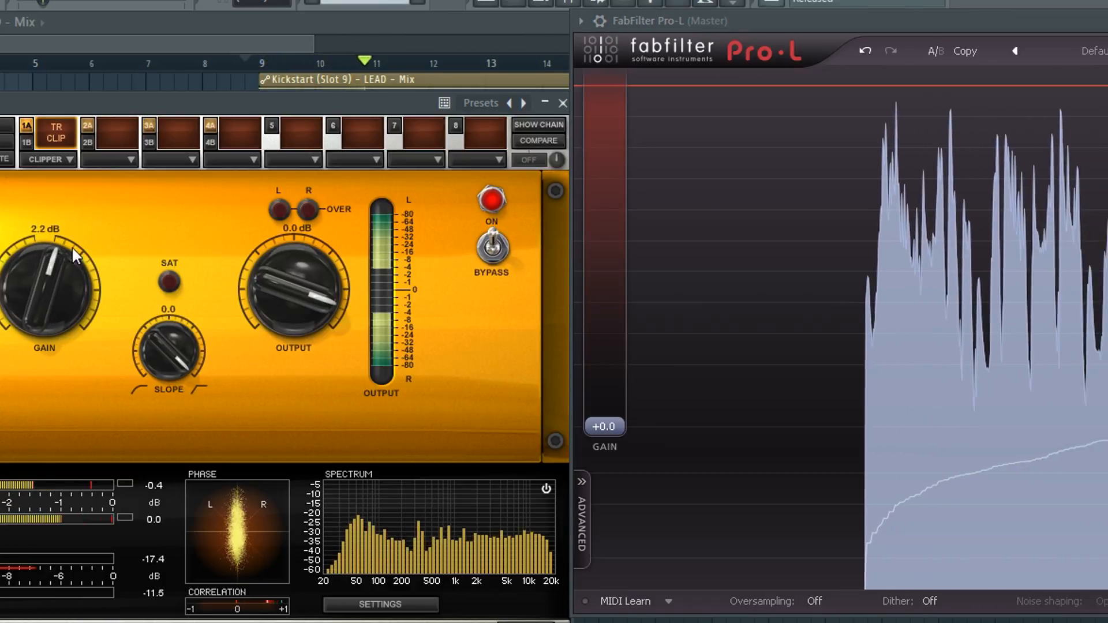
Step: Drive the Soft Clipper's GAIN knob up to 4.0 dB while the mix plays into Pro-L
left_click_drag(53, 254, 77, 239)
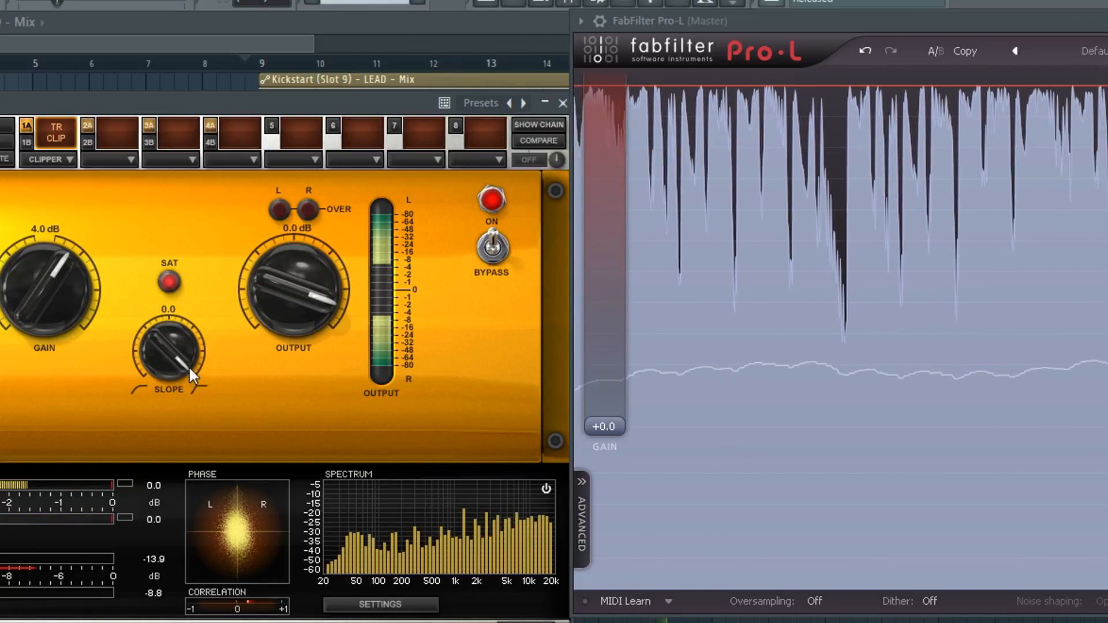
mouse_move(60, 301)
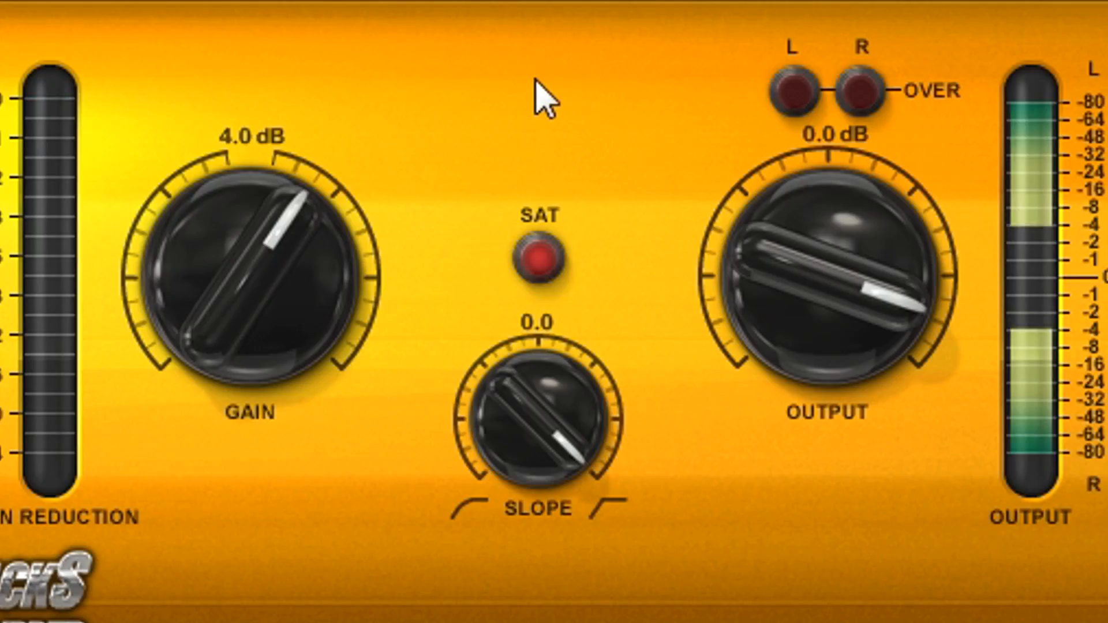
mouse_move(569, 420)
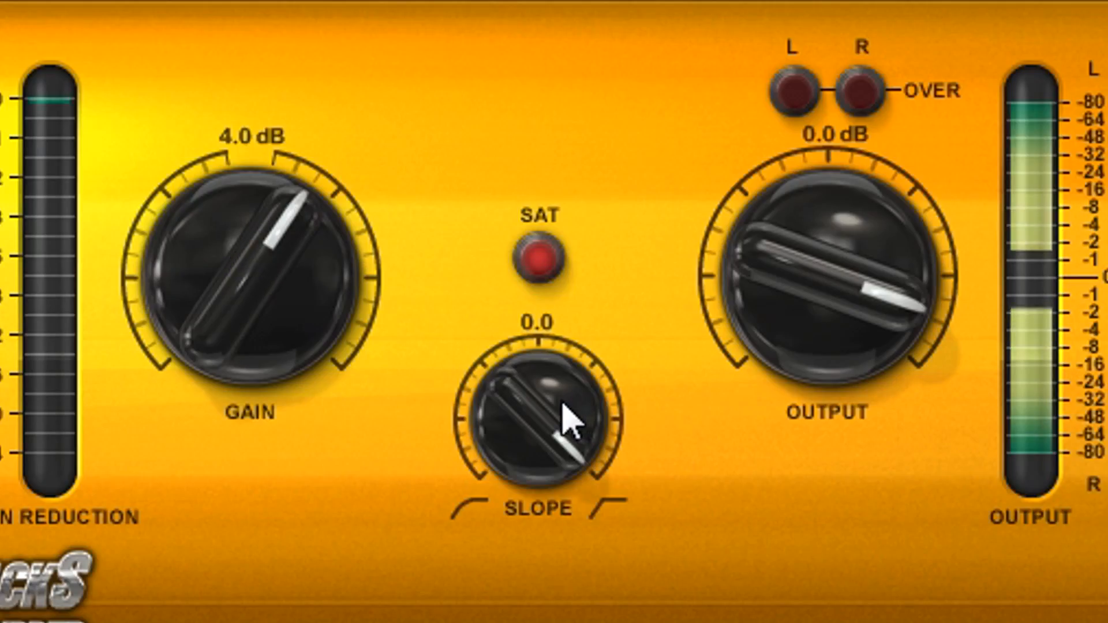